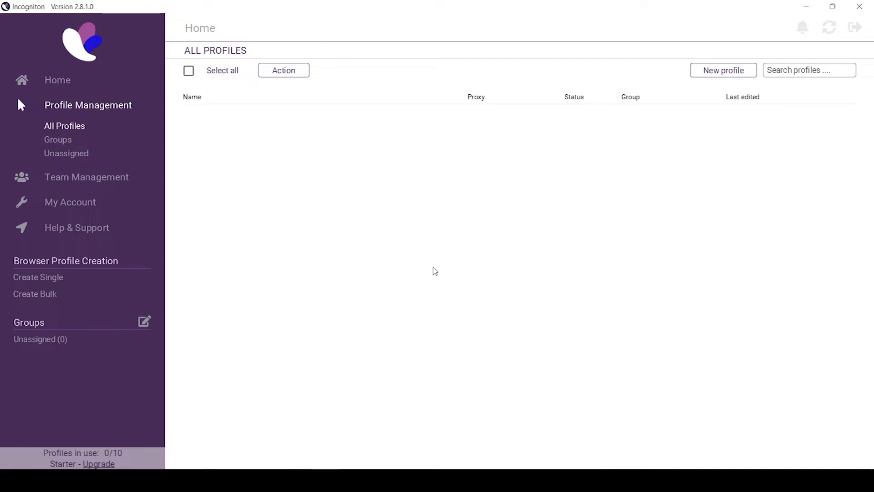
{"action": "mouse_move", "coordinate": [349, 155]}
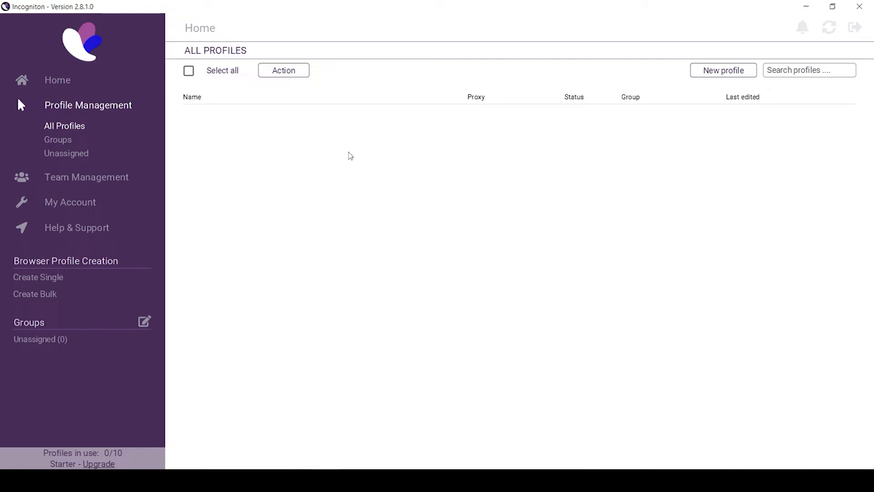
{"action": "mouse_move", "coordinate": [83, 87]}
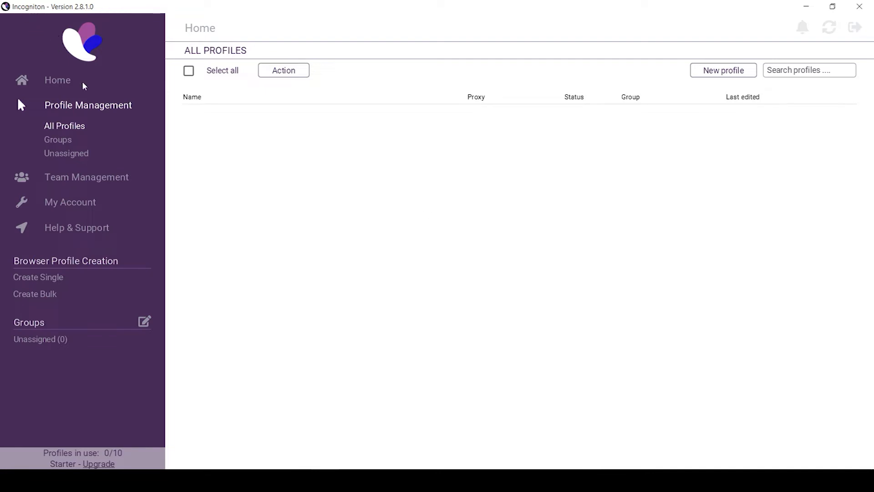
{"action": "mouse_move", "coordinate": [139, 93]}
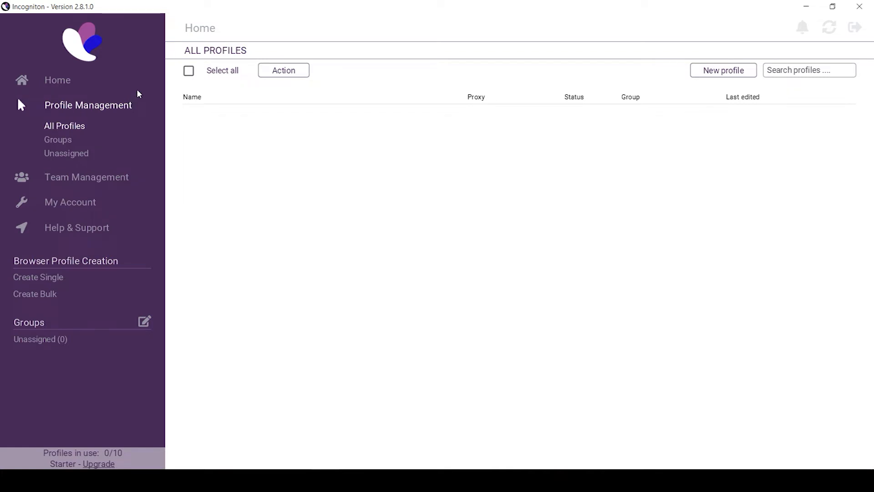
{"action": "mouse_move", "coordinate": [601, 241]}
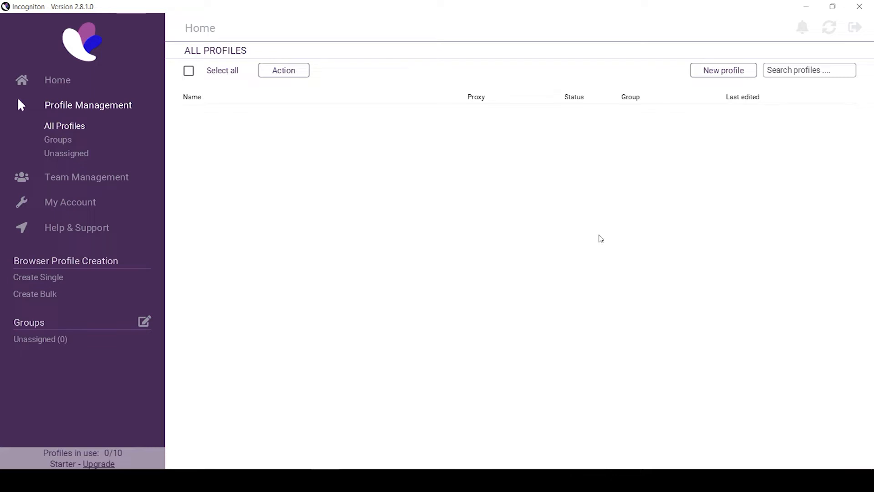
{"action": "mouse_move", "coordinate": [586, 230]}
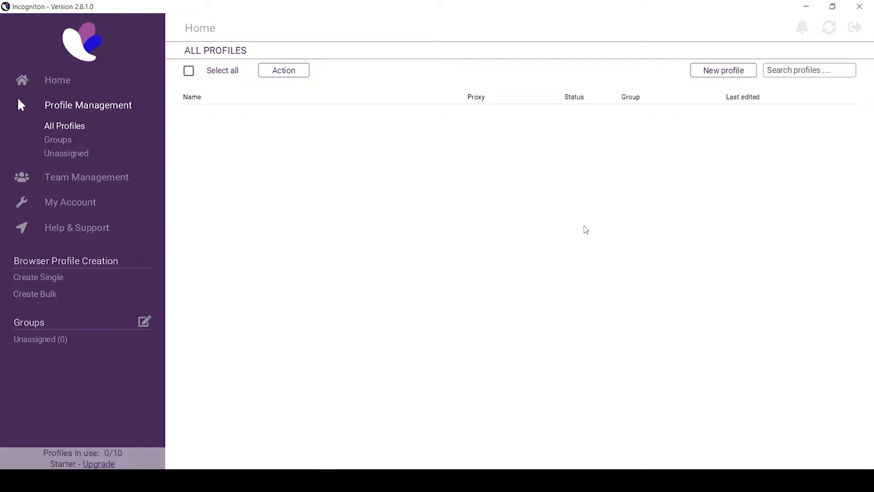
{"action": "mouse_move", "coordinate": [469, 231]}
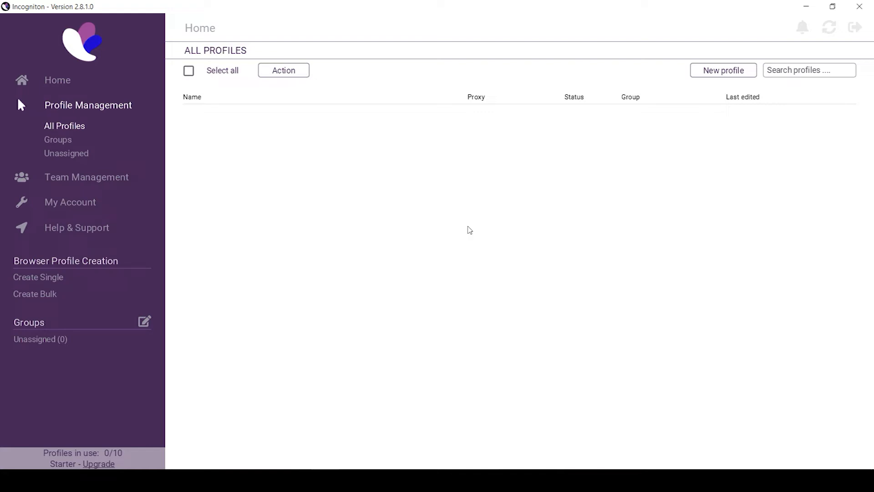
{"action": "mouse_move", "coordinate": [375, 222]}
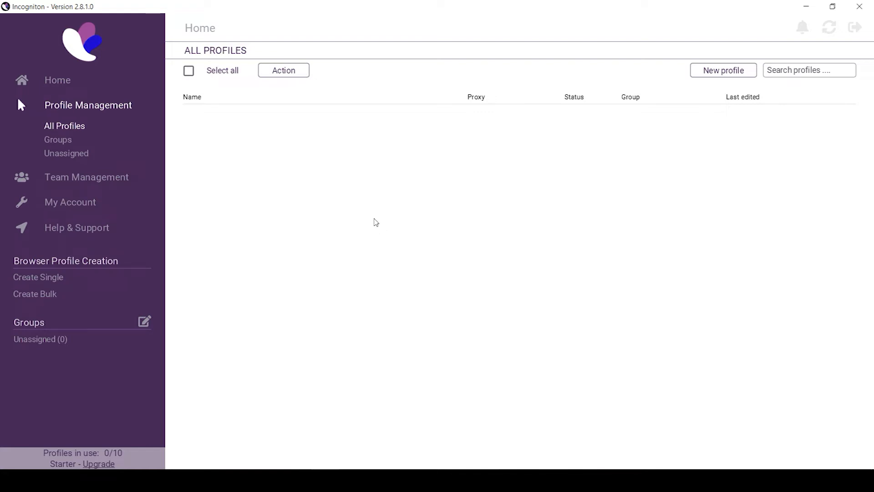
{"action": "mouse_move", "coordinate": [735, 119]}
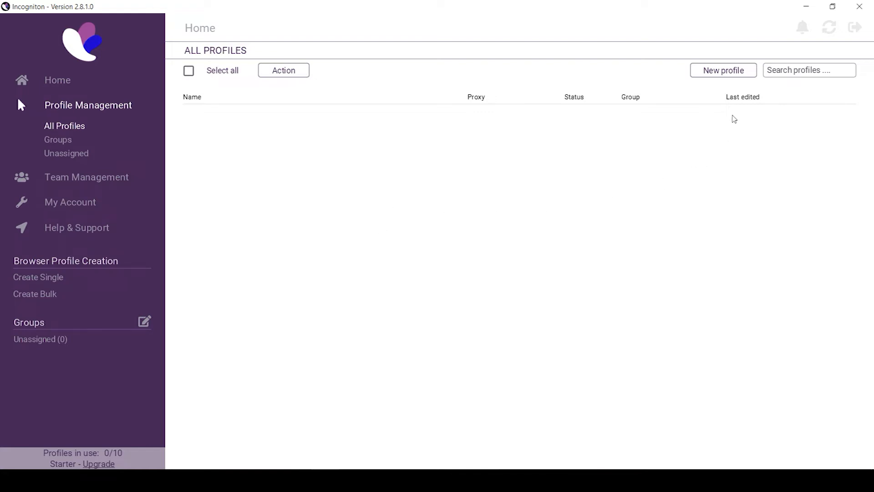
{"action": "mouse_move", "coordinate": [723, 129]}
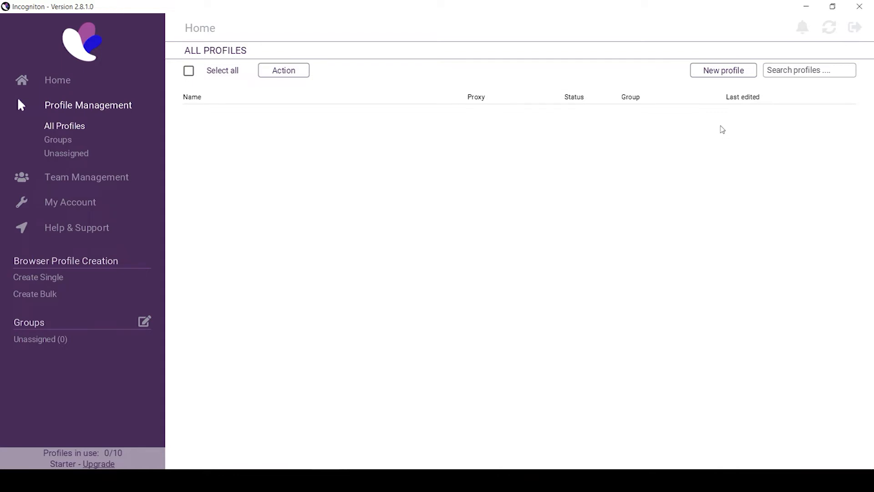
- Begin a new browser profile and name it 'Name 1'
{"action": "left_click", "coordinate": [723, 71]}
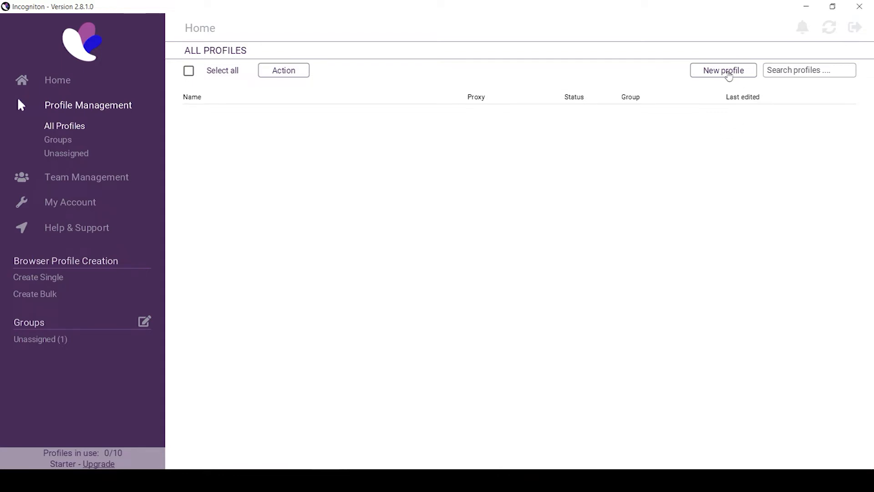
{"action": "left_click", "coordinate": [722, 70]}
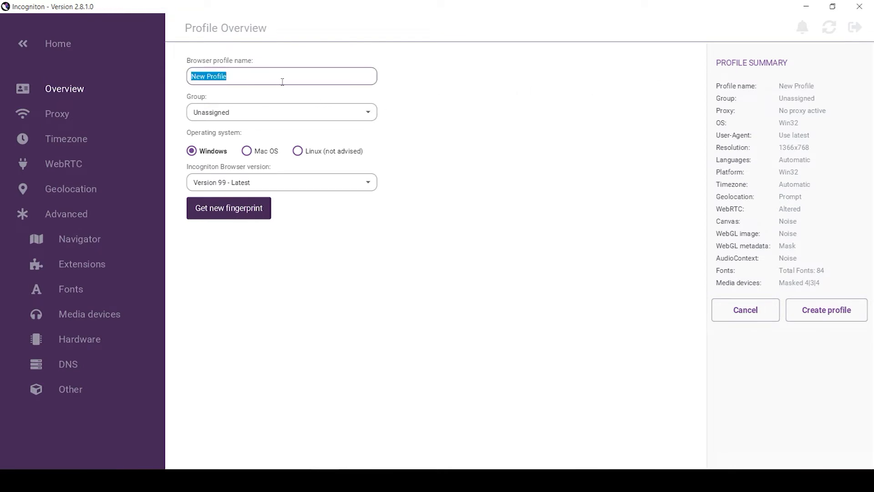
{"action": "type", "text": "Name"}
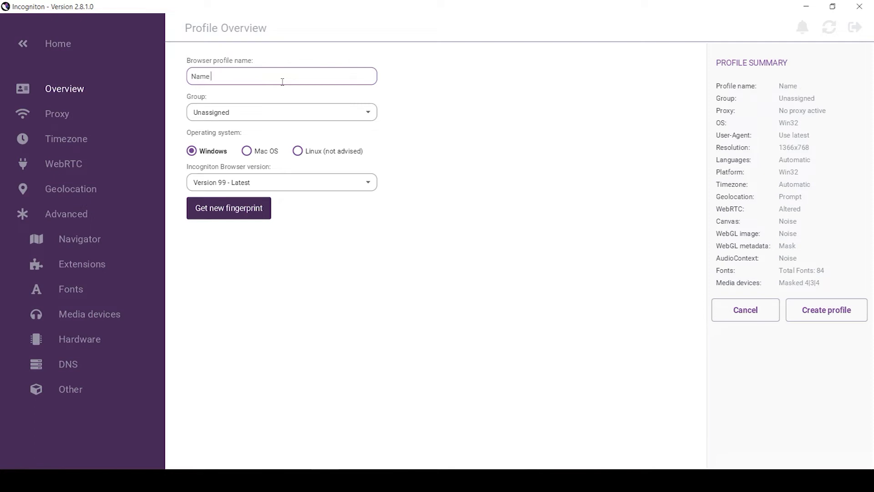
{"action": "type", "text": "1"}
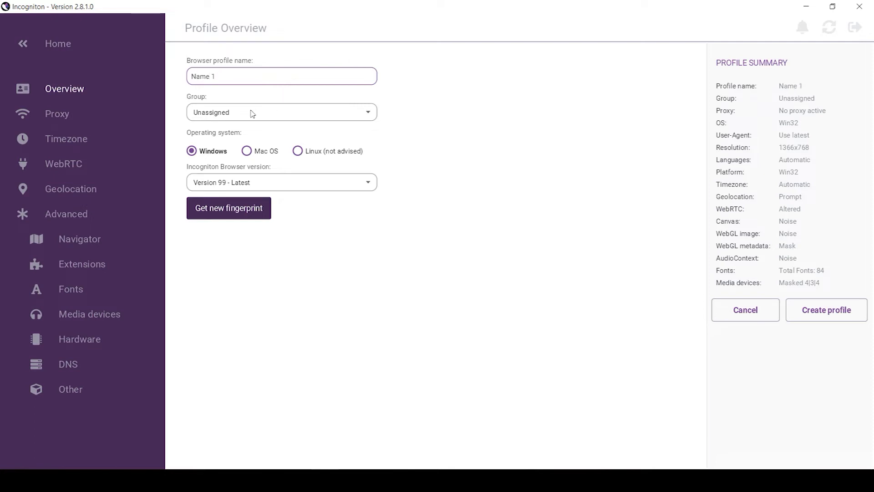
- Set the operating system to Windows and keep browser Version 99 - Latest
{"action": "left_click", "coordinate": [246, 151]}
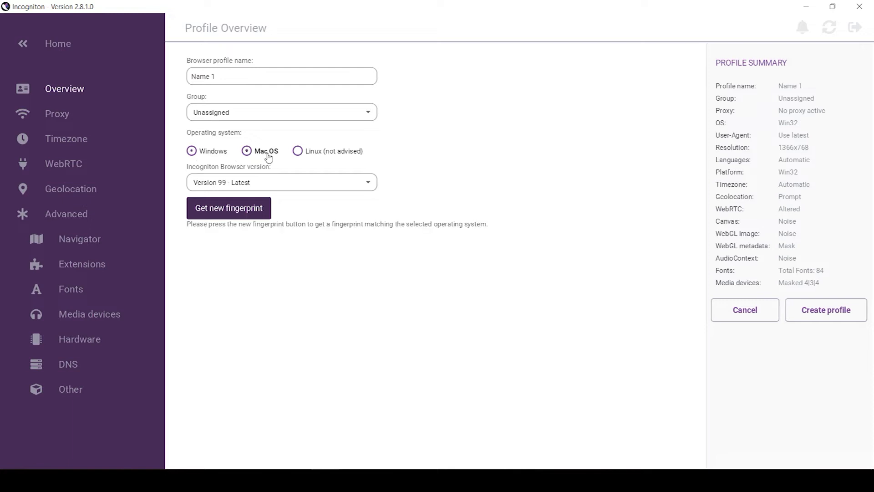
{"action": "left_click", "coordinate": [191, 150]}
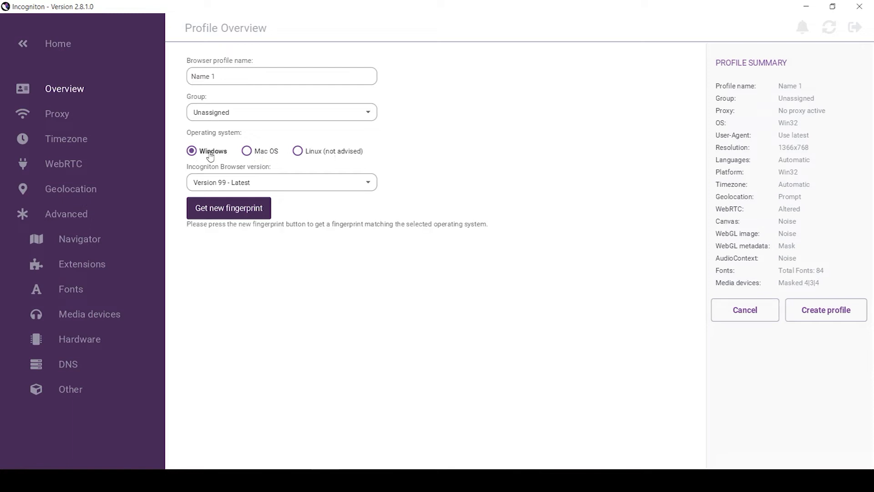
{"action": "mouse_move", "coordinate": [217, 156]}
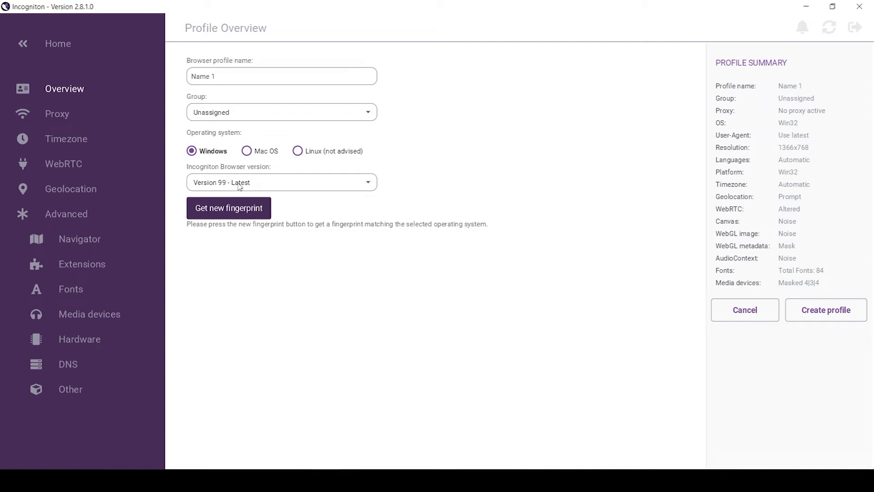
{"action": "mouse_move", "coordinate": [228, 186]}
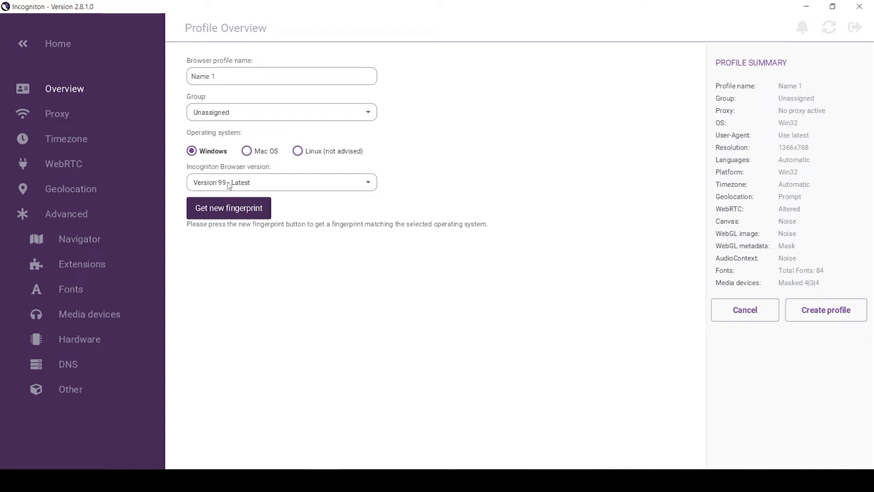
{"action": "left_click", "coordinate": [282, 182]}
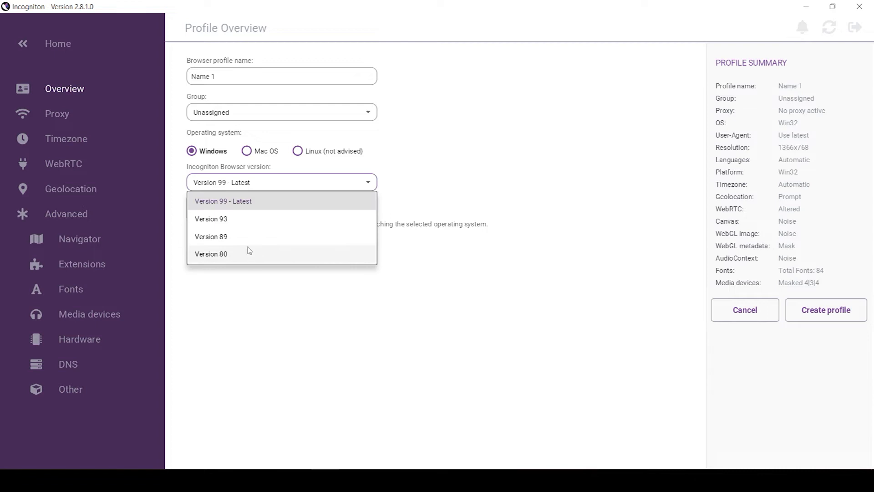
{"action": "mouse_move", "coordinate": [284, 202]}
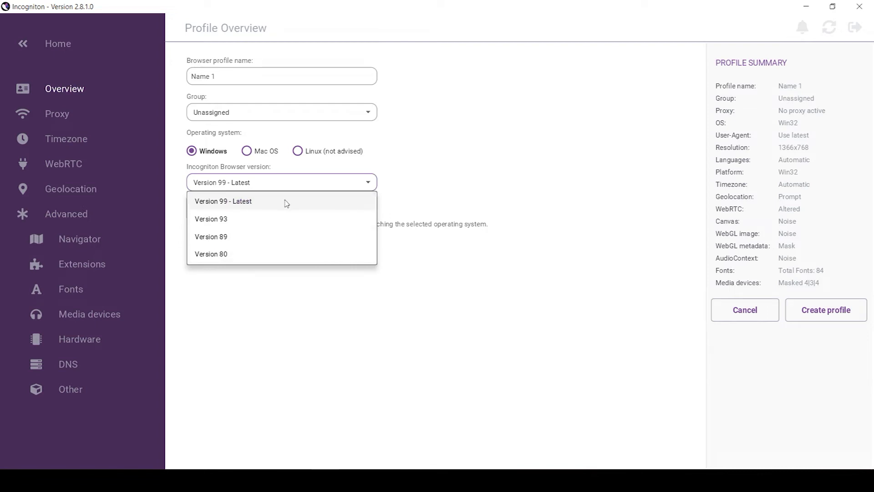
{"action": "left_click", "coordinate": [223, 200]}
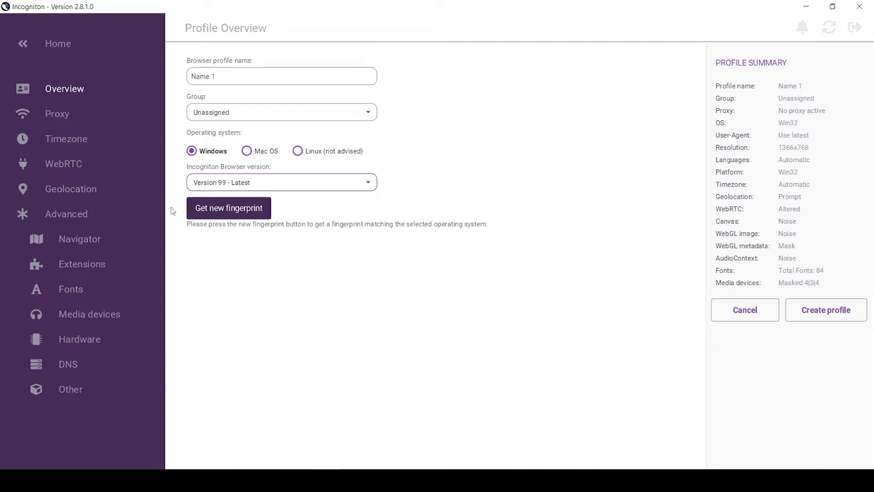
{"action": "mouse_move", "coordinate": [57, 114]}
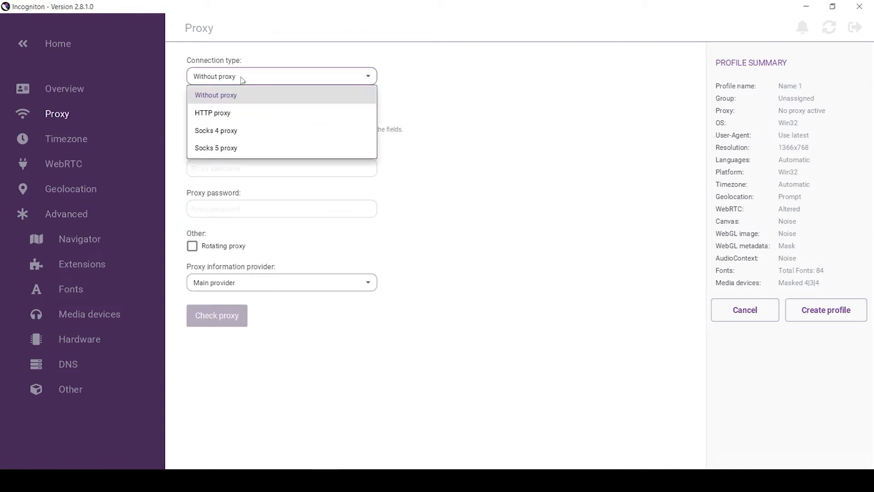
{"action": "mouse_move", "coordinate": [253, 117]}
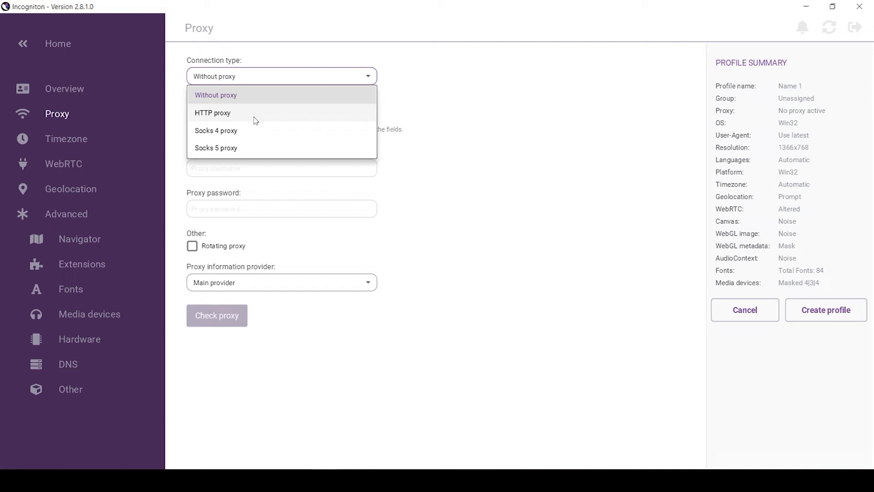
- Set the connection type to HTTP proxy with address 123.3.3.3:80
{"action": "left_click", "coordinate": [212, 113]}
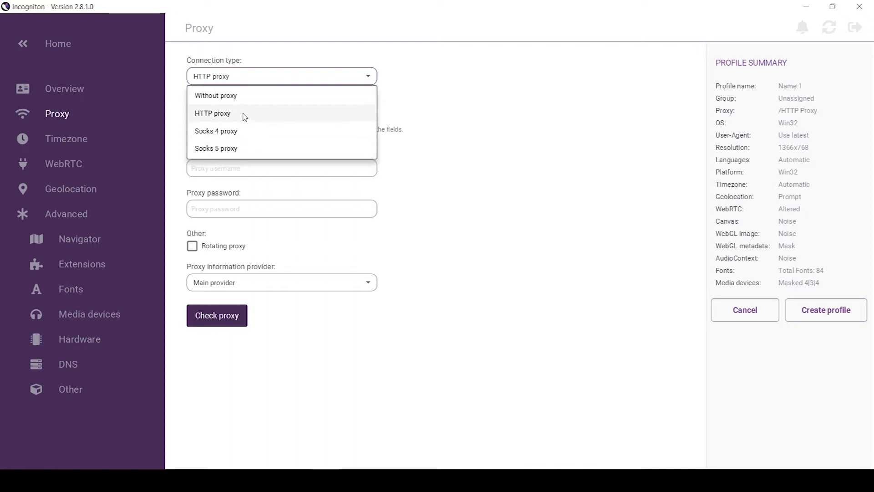
{"action": "left_click", "coordinate": [213, 113]}
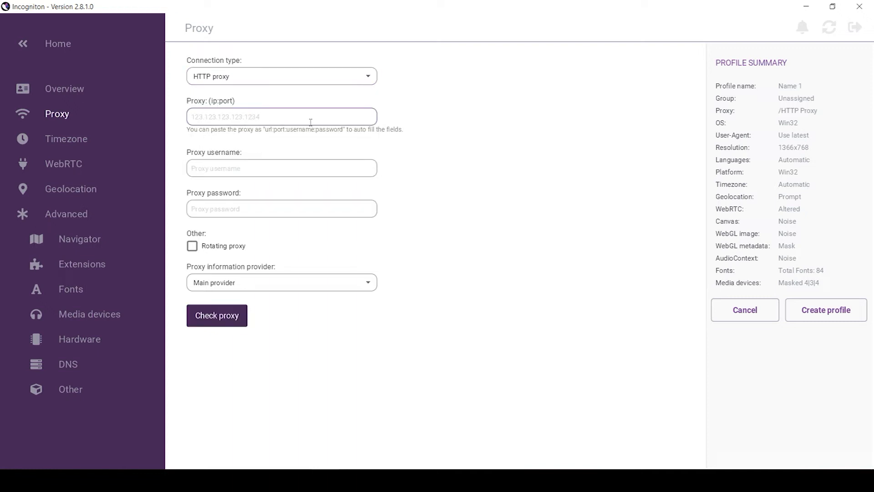
{"action": "type", "text": "123.3.3.3"}
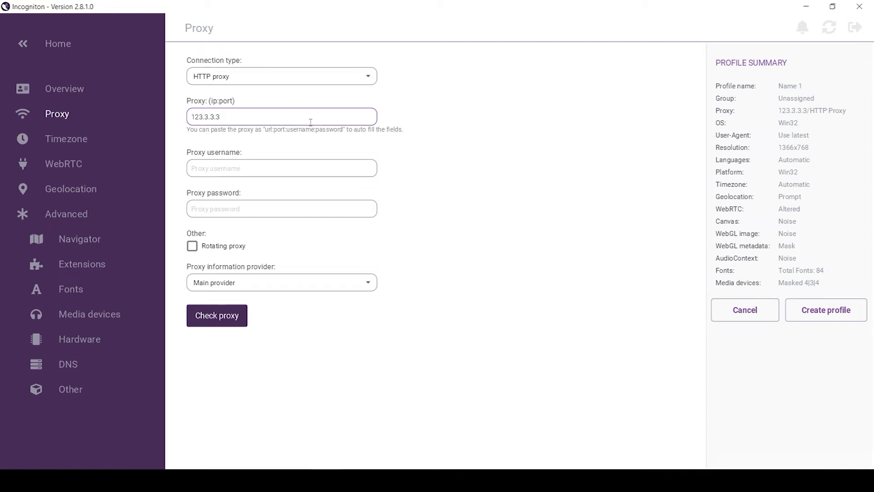
{"action": "type", "text": ":8"}
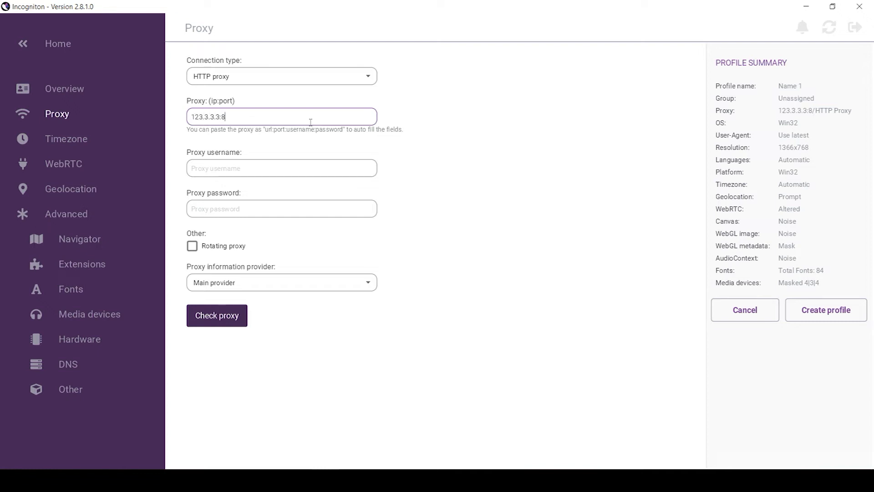
{"action": "type", "text": "0"}
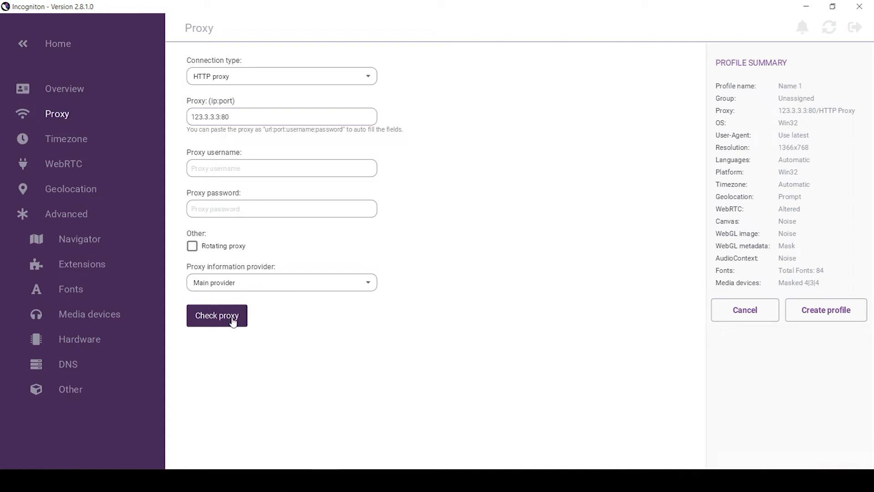
- Check the placeholder proxy, getting a connection error and best-guess Australia/Melbourne AEST location
{"action": "left_click", "coordinate": [217, 316]}
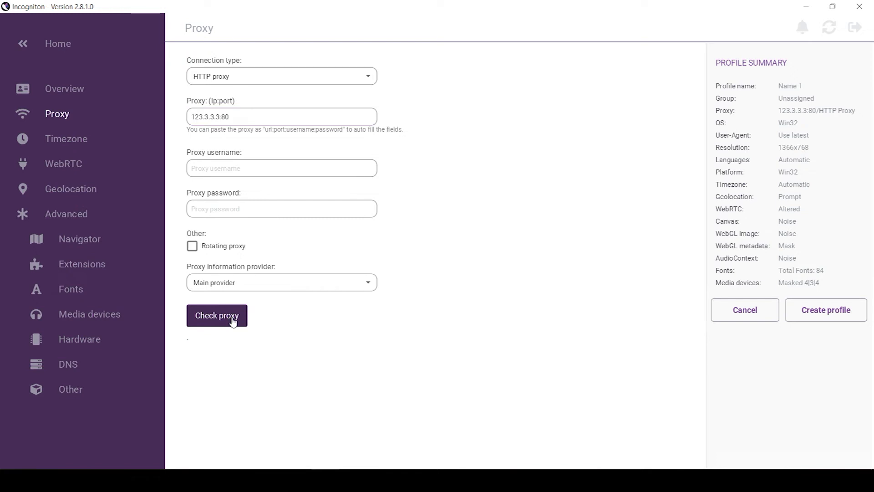
{"action": "left_click", "coordinate": [217, 315]}
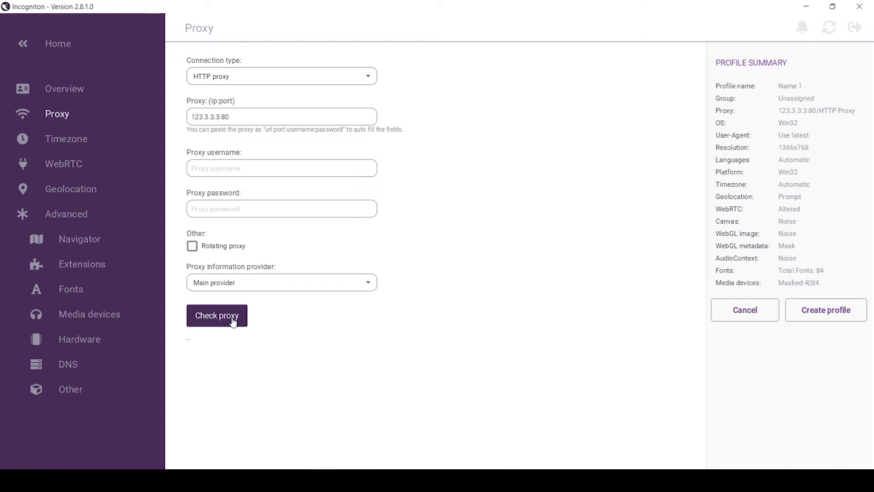
{"action": "left_click", "coordinate": [217, 315]}
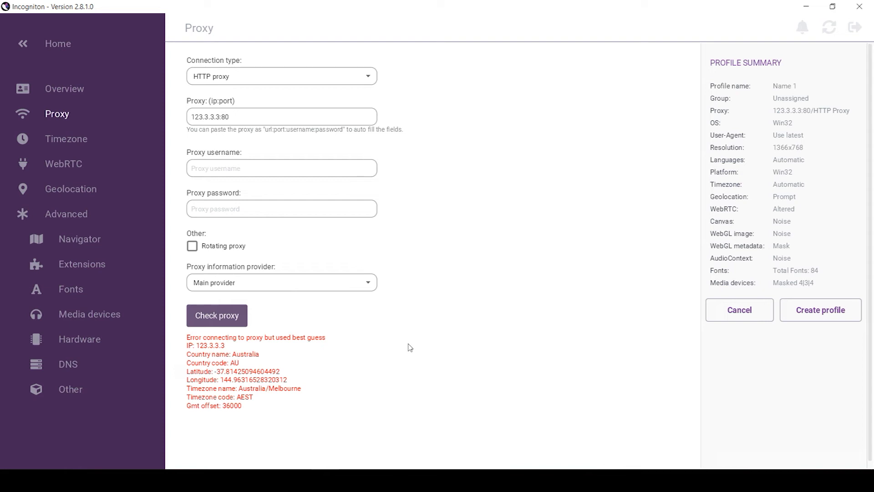
{"action": "mouse_move", "coordinate": [333, 353]}
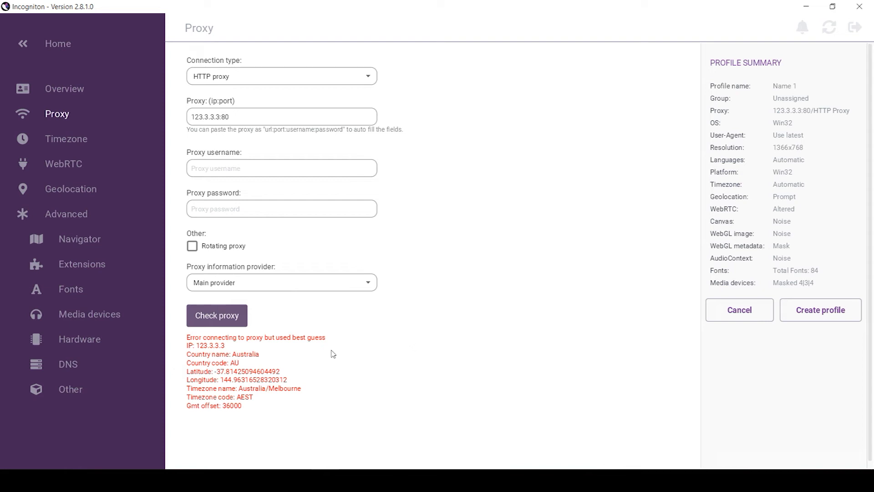
{"action": "mouse_move", "coordinate": [310, 374]}
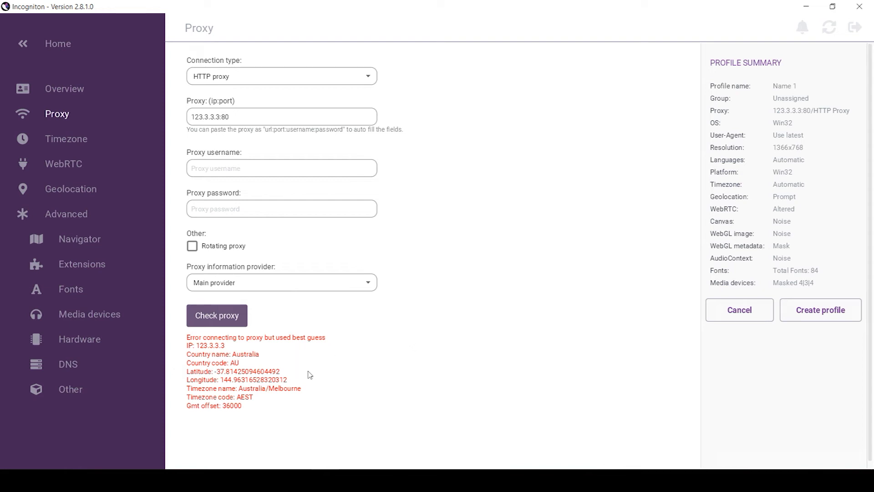
{"action": "mouse_move", "coordinate": [242, 367]}
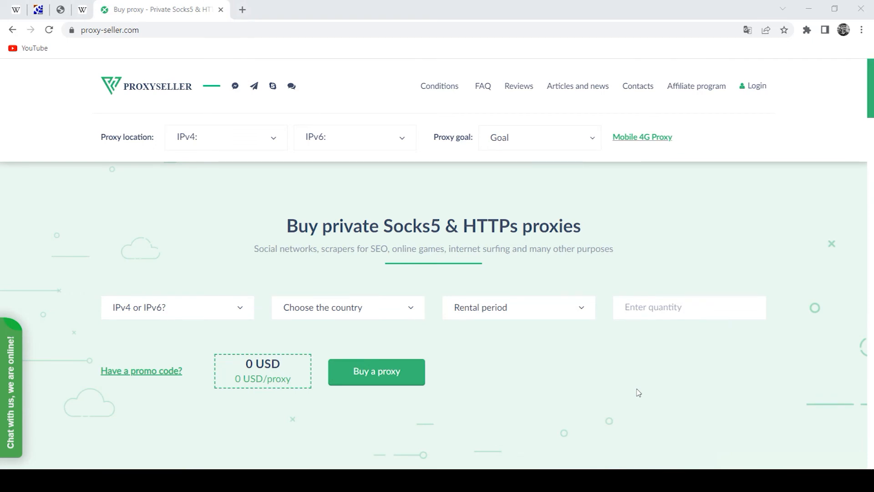
{"action": "mouse_move", "coordinate": [639, 374]}
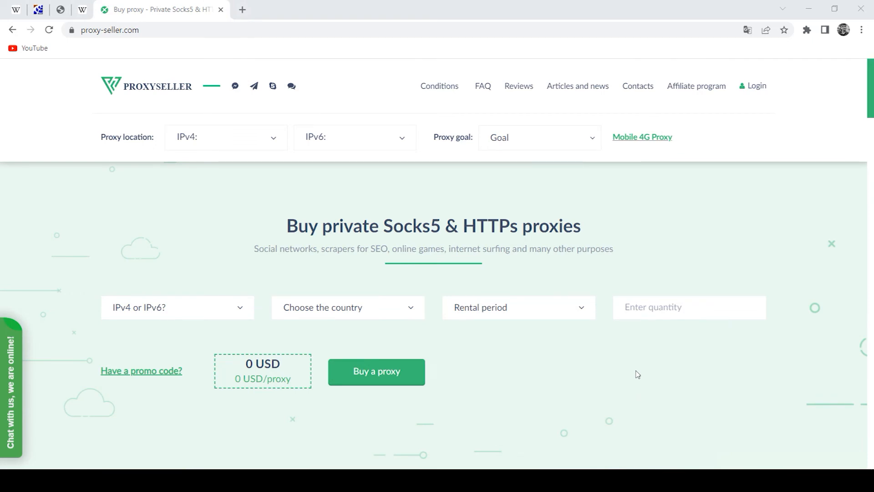
{"action": "scroll", "scroll_direction": "down", "scroll_amount": 3}
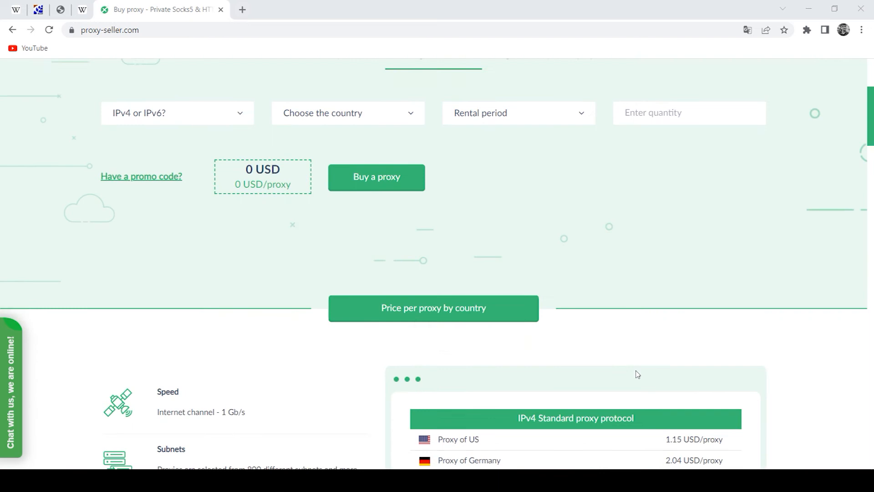
{"action": "scroll", "scroll_direction": "down", "scroll_amount": 3}
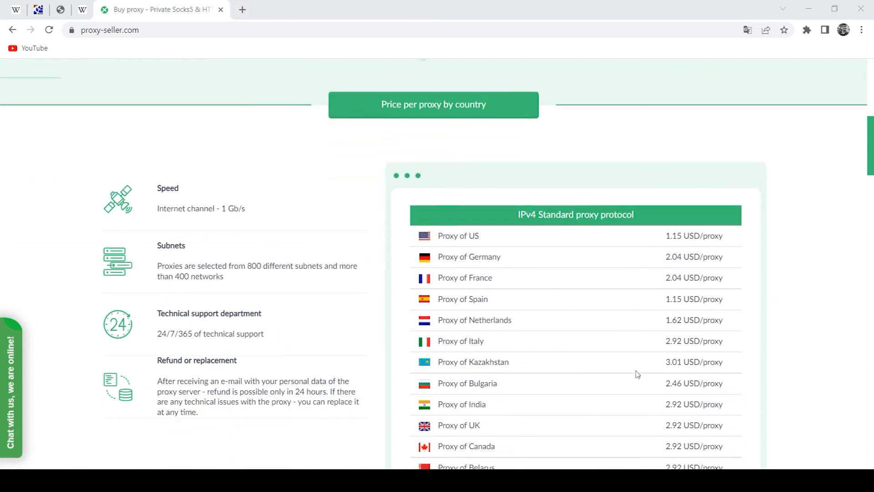
{"action": "scroll", "scroll_direction": "down", "scroll_amount": 3}
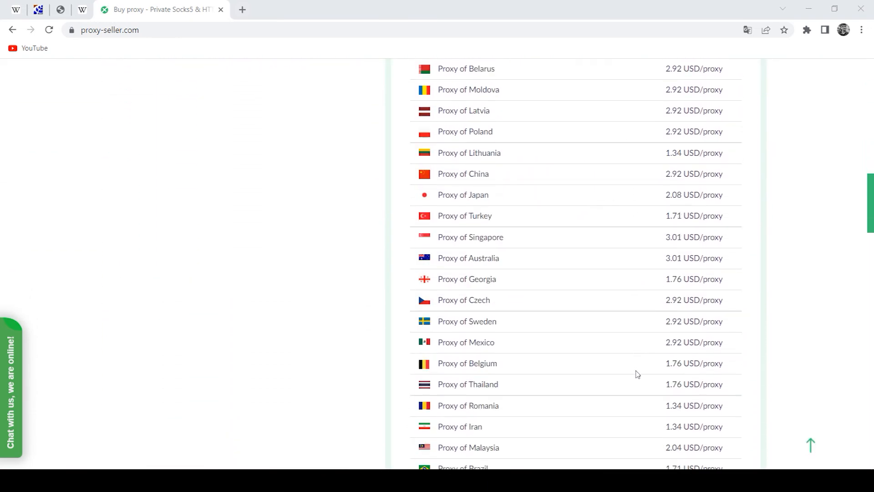
{"action": "scroll", "scroll_direction": "down", "scroll_amount": 3}
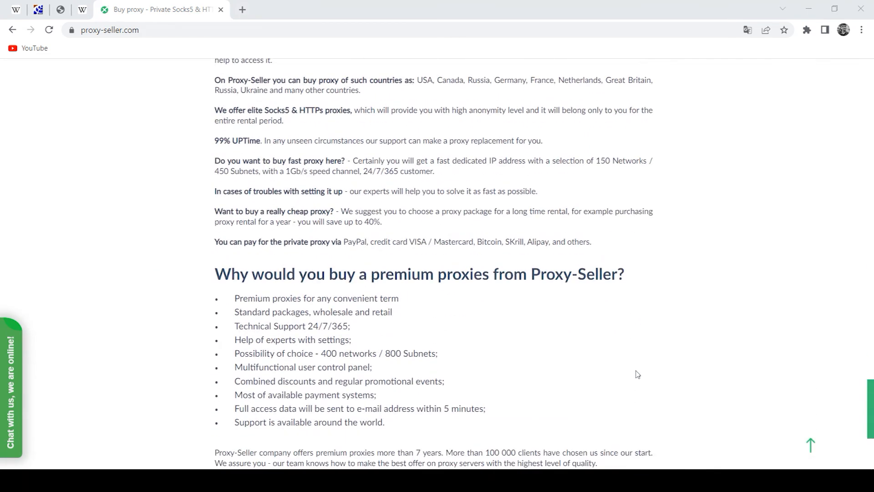
{"action": "scroll", "scroll_direction": "up", "scroll_amount": 3}
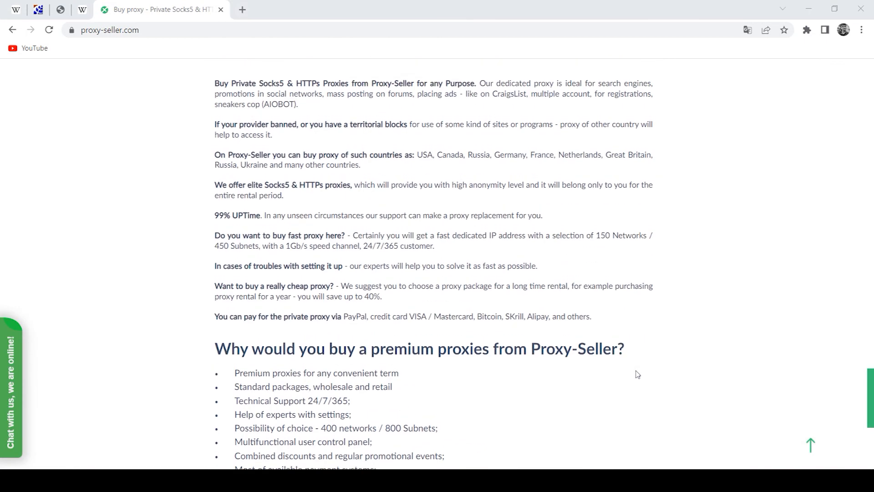
{"action": "scroll", "scroll_direction": "down", "scroll_amount": 3}
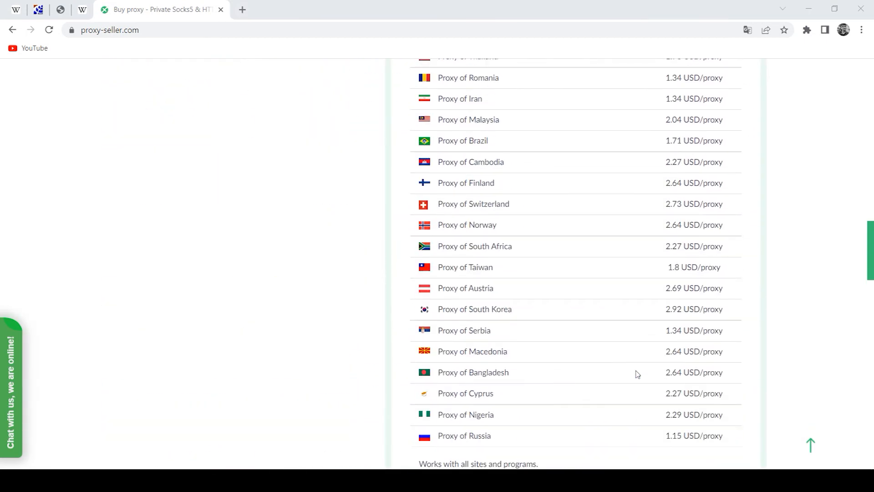
{"action": "scroll", "scroll_direction": "up", "scroll_amount": 3}
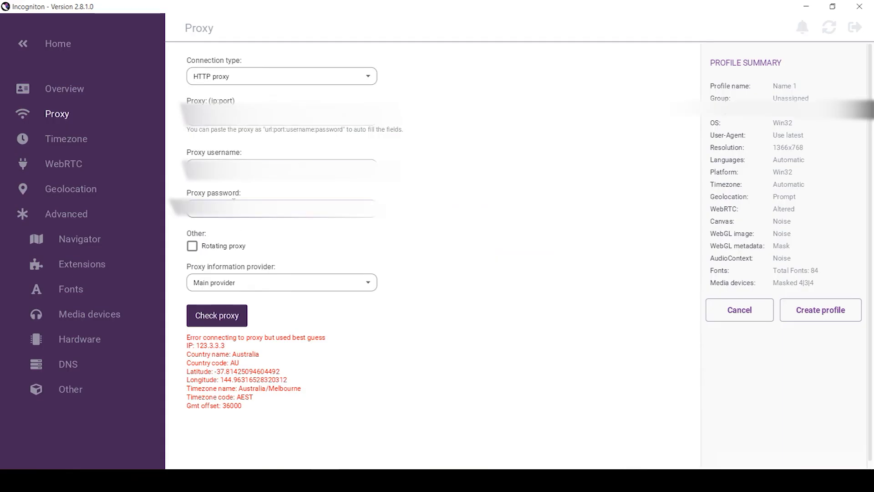
{"action": "mouse_move", "coordinate": [288, 274]}
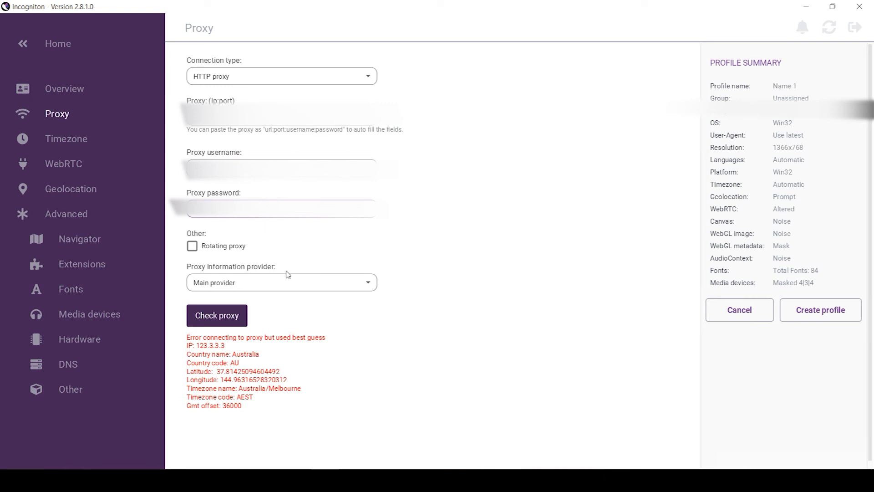
- Check the authenticated proxy, now succeeding with IP 154.16.58.247 in Germany, Europe/Berlin
{"action": "left_click", "coordinate": [217, 315]}
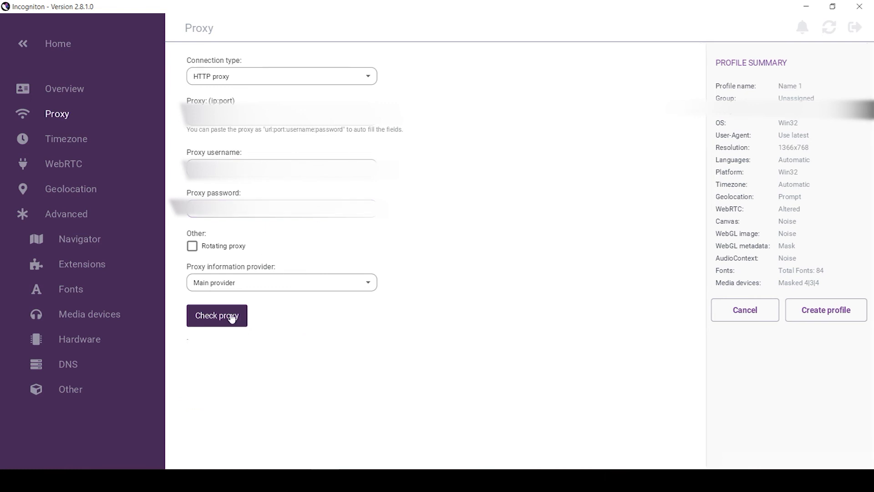
{"action": "left_click", "coordinate": [217, 315]}
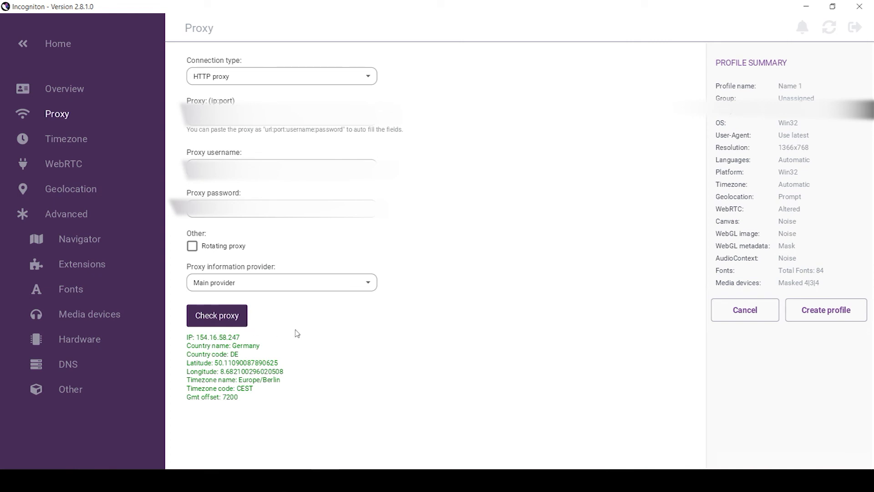
{"action": "mouse_move", "coordinate": [234, 354]}
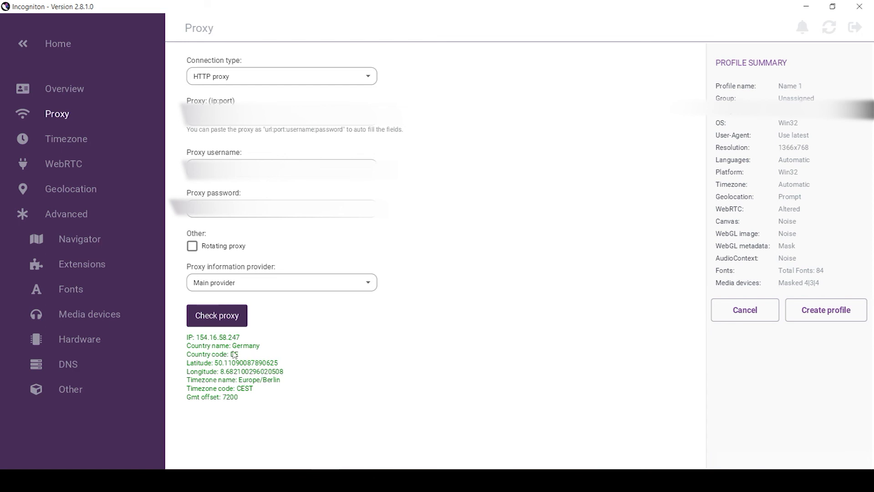
{"action": "mouse_move", "coordinate": [344, 364]}
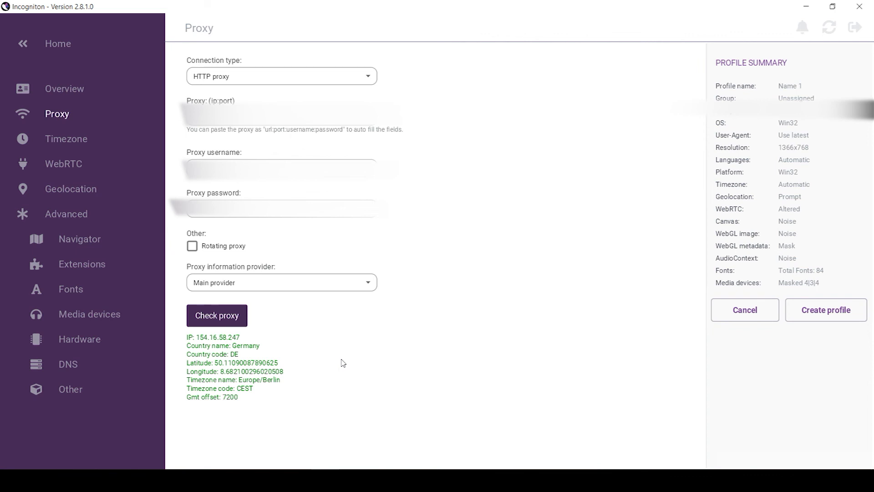
{"action": "mouse_move", "coordinate": [842, 325]}
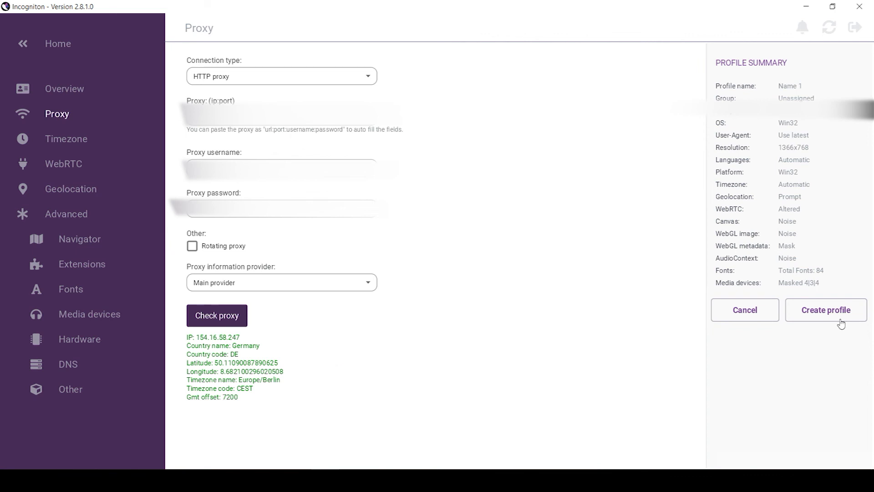
- Create the Name 1 profile and review its row as Ready under All Profiles
{"action": "left_click", "coordinate": [826, 310]}
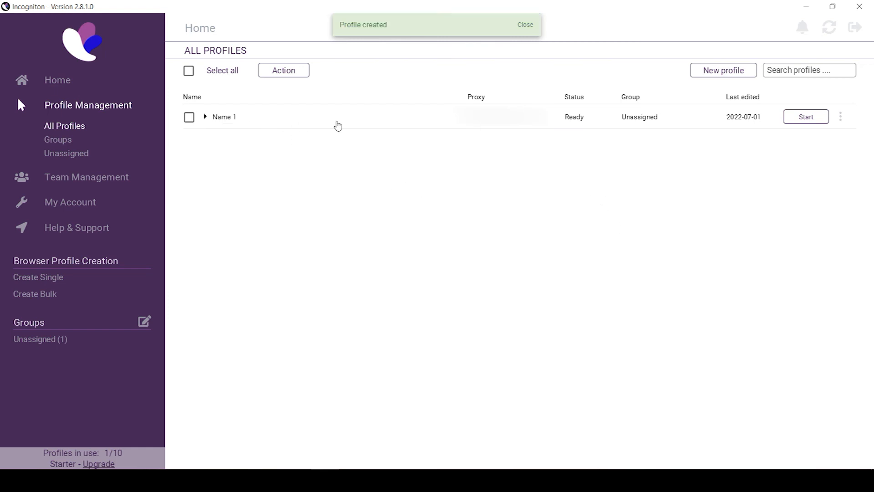
{"action": "left_click", "coordinate": [205, 117]}
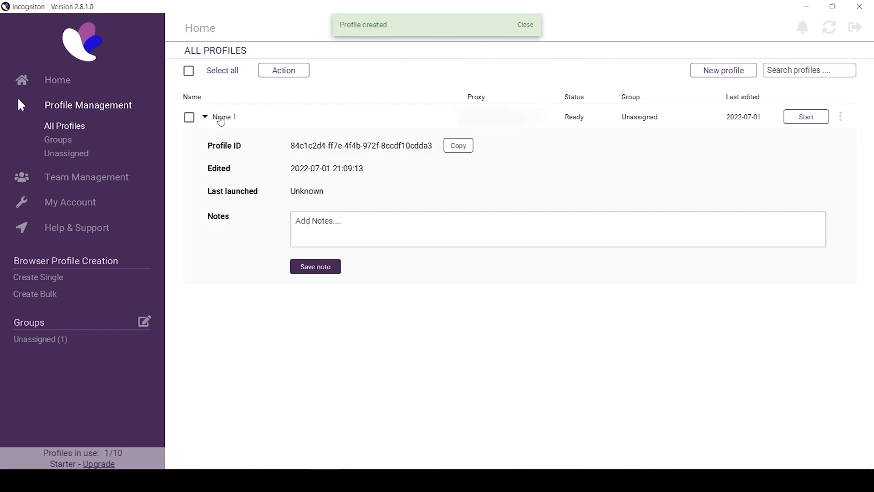
{"action": "left_click", "coordinate": [524, 25]}
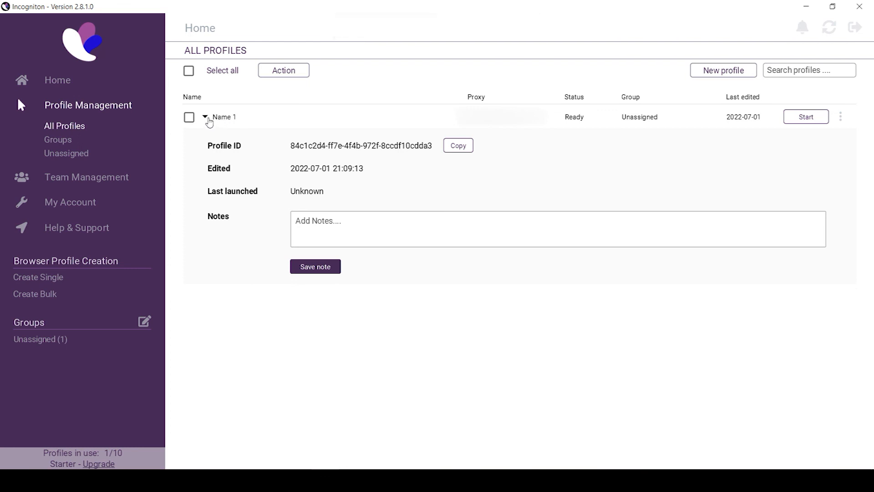
{"action": "left_click", "coordinate": [205, 117]}
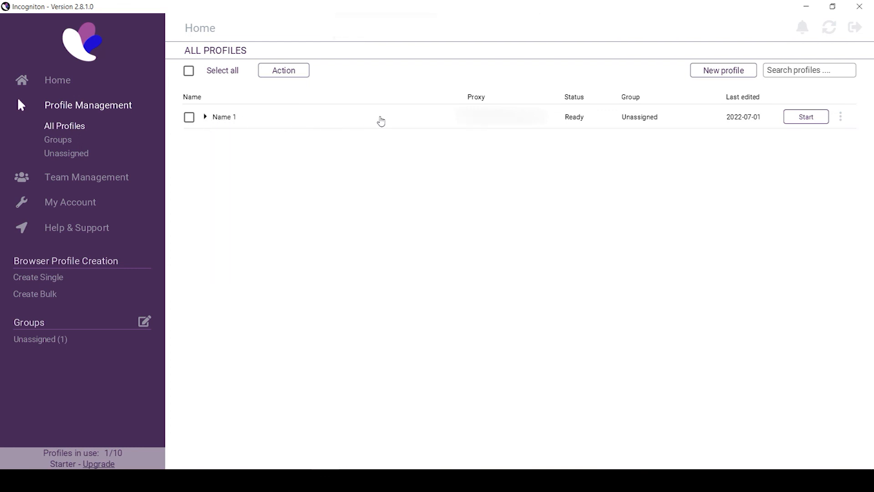
{"action": "mouse_move", "coordinate": [396, 122]}
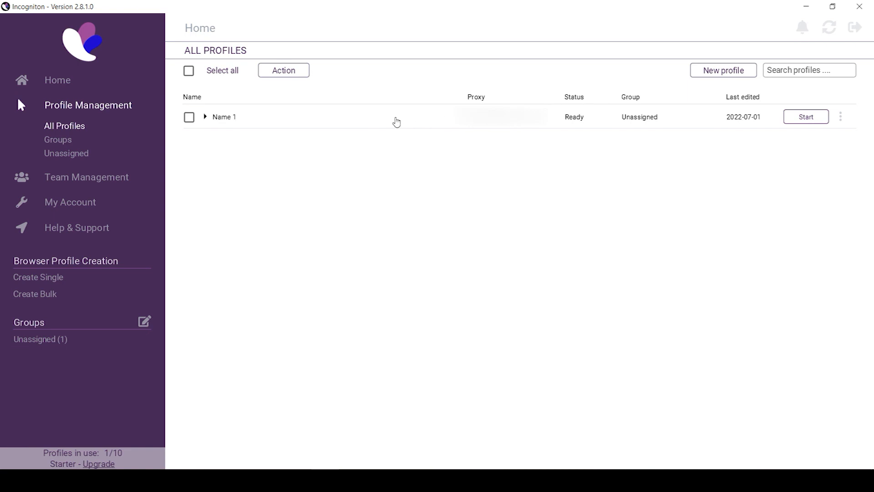
{"action": "mouse_move", "coordinate": [724, 79]}
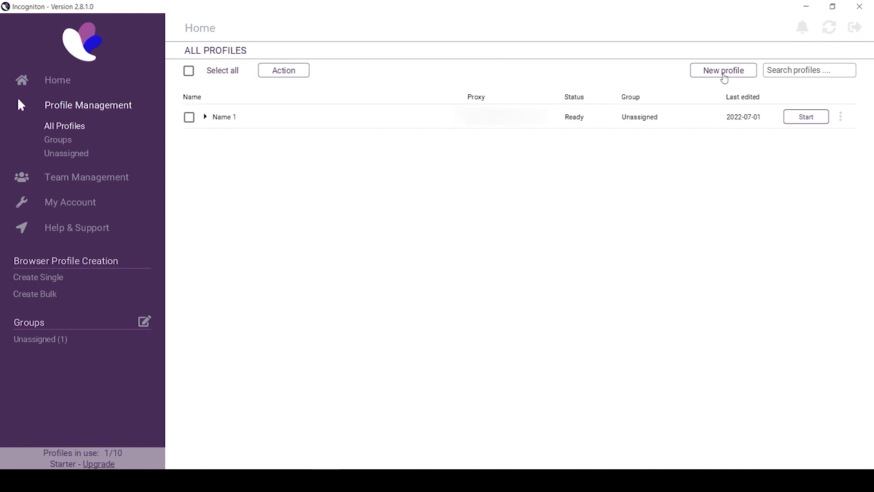
- Start a second new profile with the default name New Profile
{"action": "left_click", "coordinate": [723, 70]}
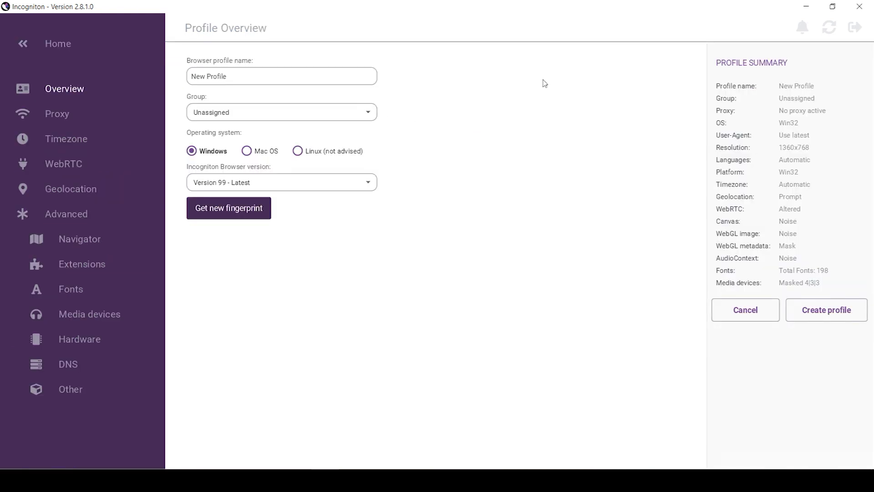
{"action": "mouse_move", "coordinate": [710, 299]}
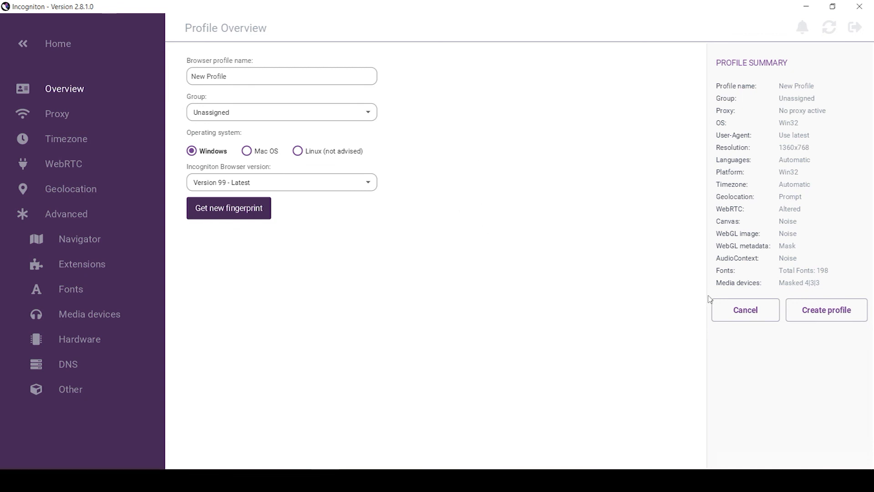